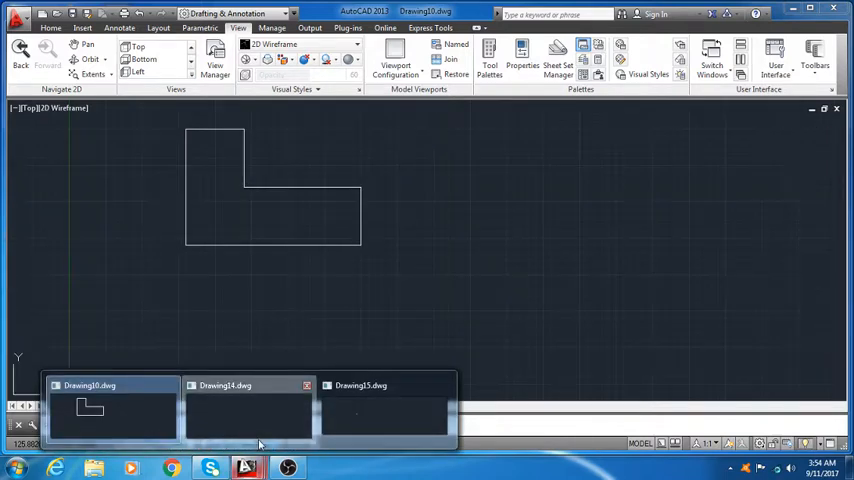
# Step: Make the blank Drawing14 the active drawing
pyautogui.click(248, 410)
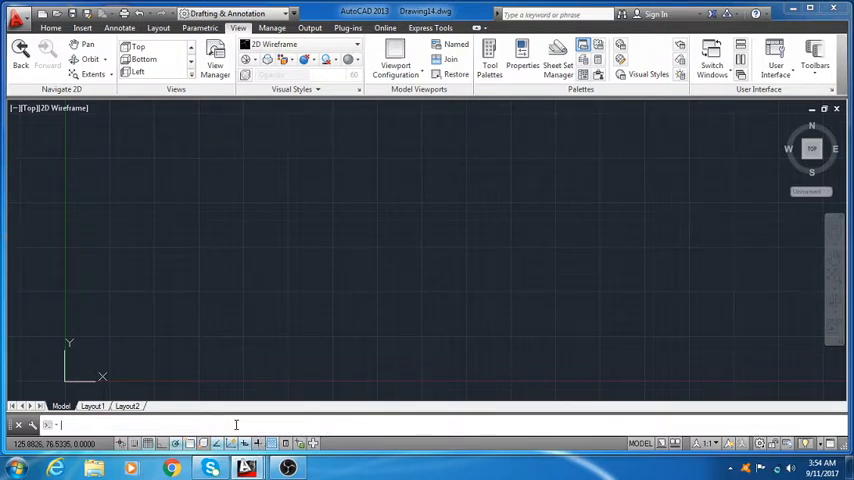
# Step: Draw one horizontal line in Drawing14 from typed first point and next-point coordinates (L command)
pyautogui.write('LINE Specify first point:')
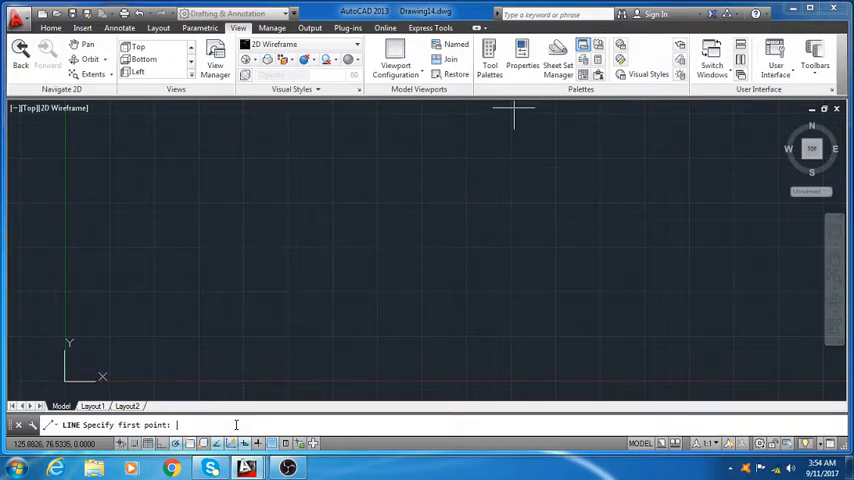
pyautogui.write('2@')
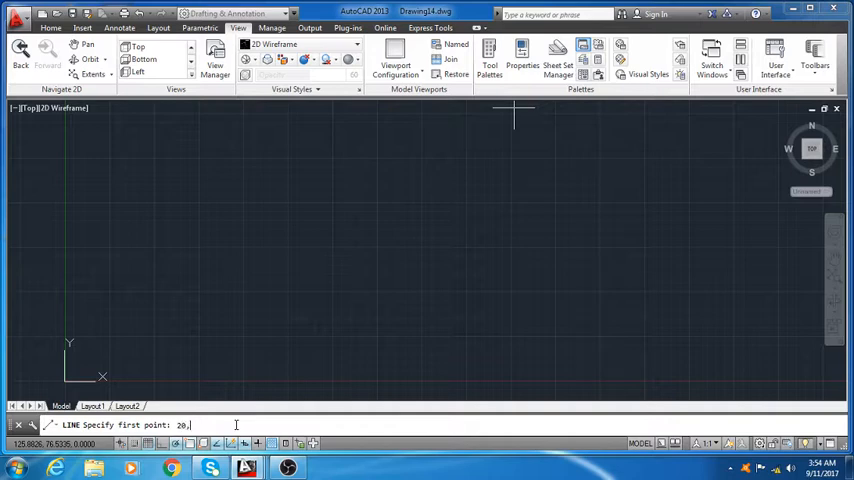
pyautogui.write('30')
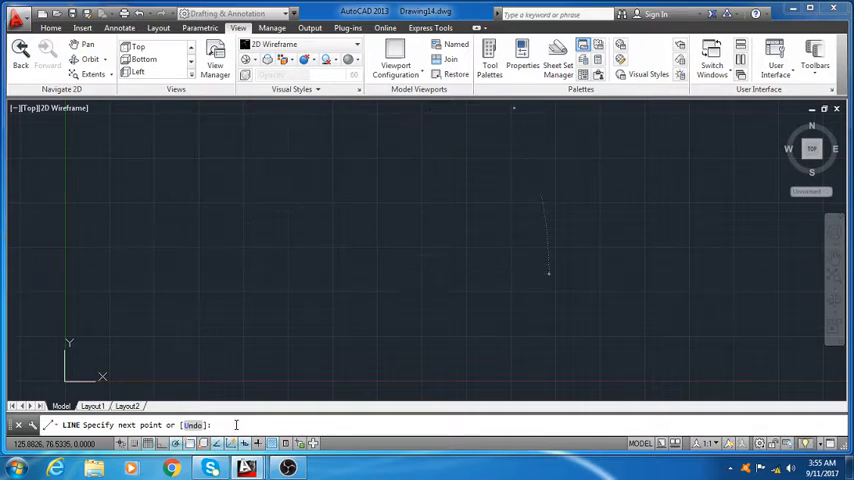
pyautogui.click(513, 108)
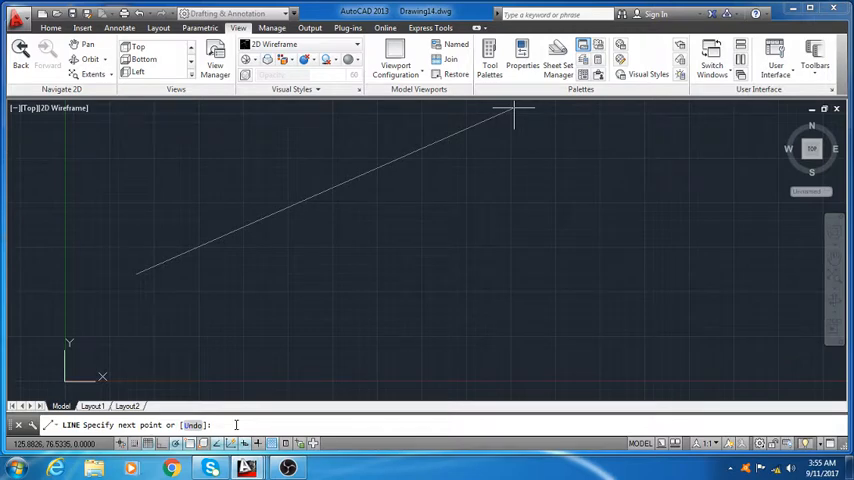
pyautogui.write('80')
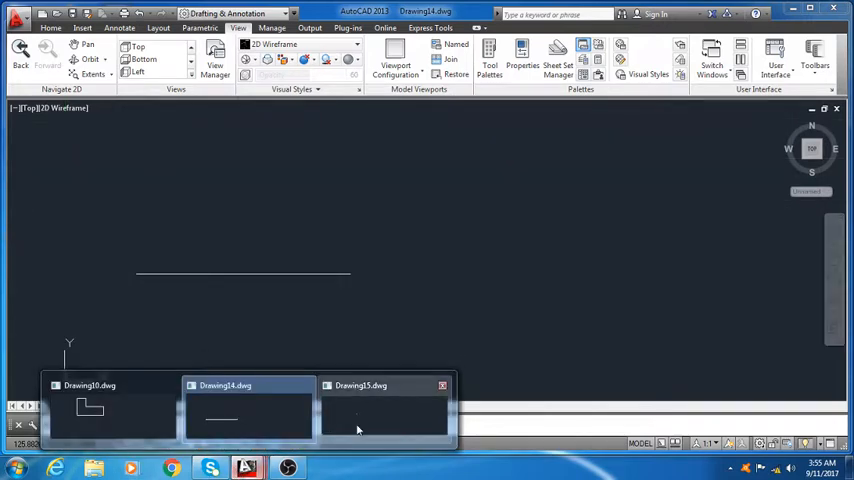
# Step: Make Drawing15 active and start the outline at its first corner 40,60
pyautogui.click(385, 410)
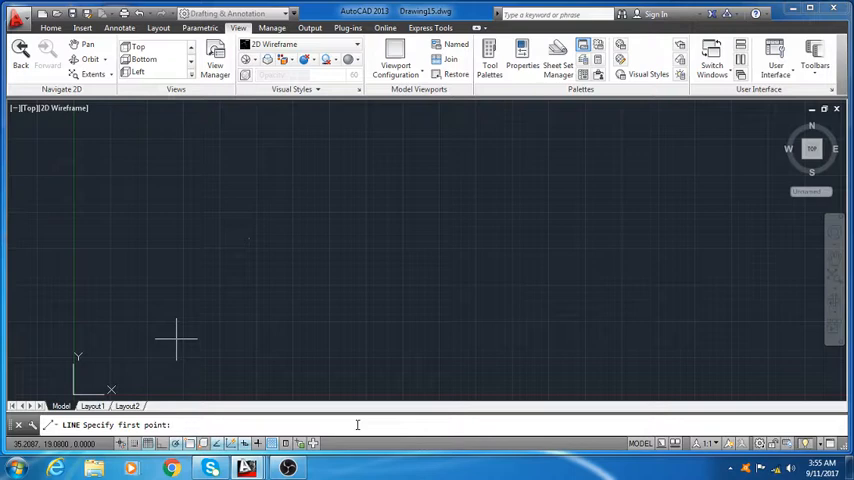
pyautogui.write('4')
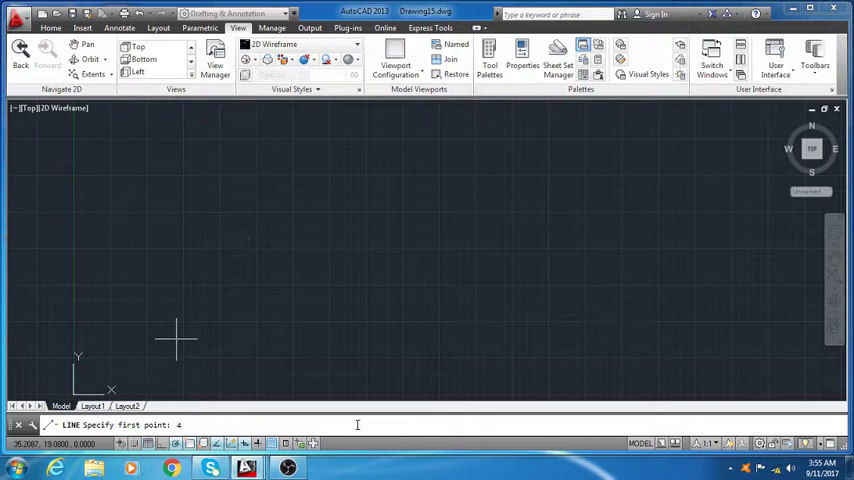
pyautogui.write('0,')
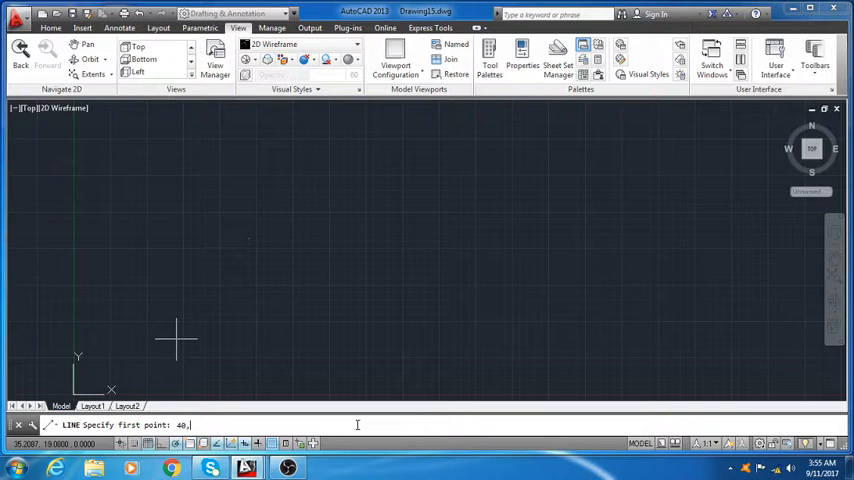
pyautogui.write('60')
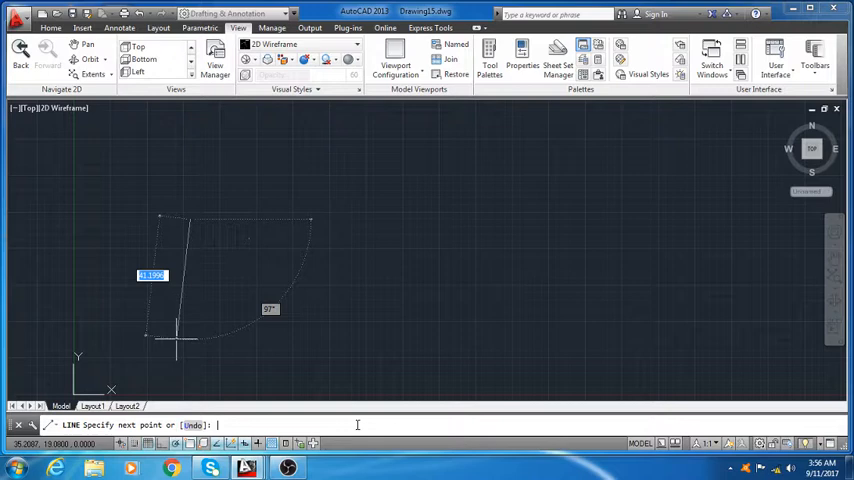
# Step: Place the first horizontal edge of the outline to the point 100,60
pyautogui.write('2')
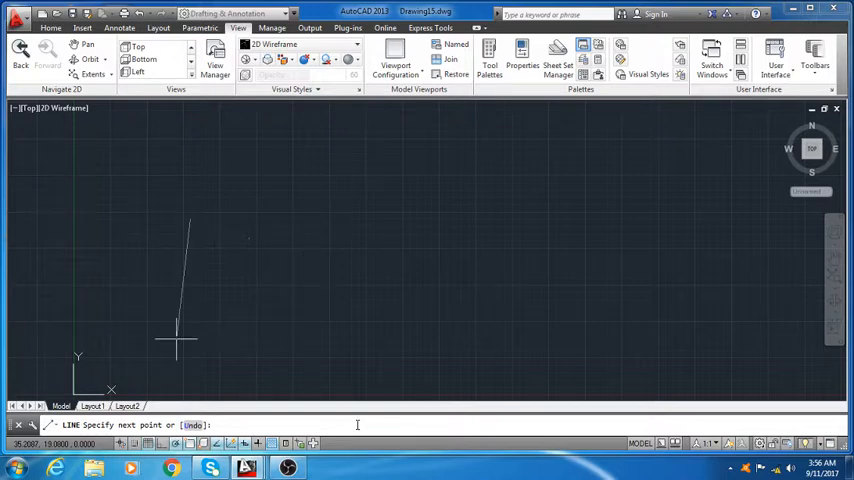
pyautogui.write('10')
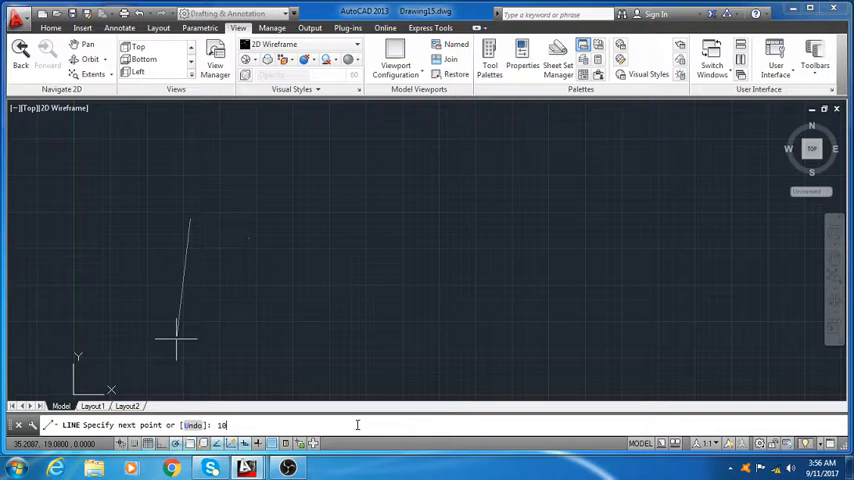
pyautogui.write('00,')
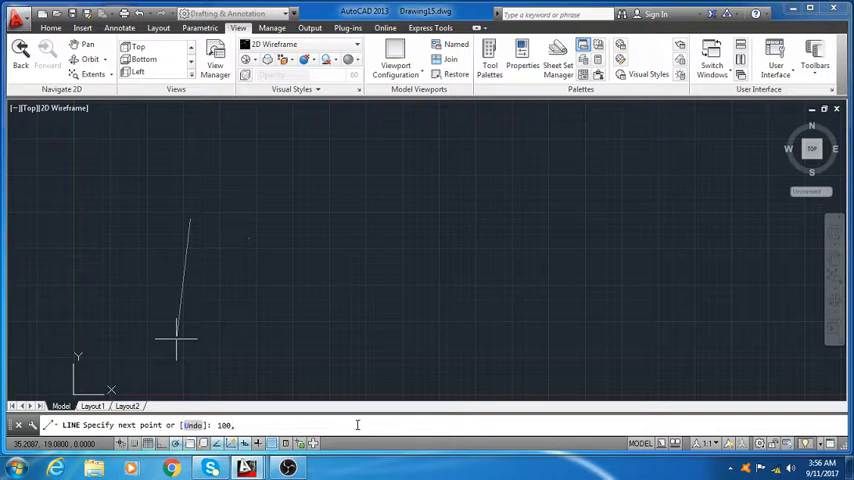
pyautogui.write('60')
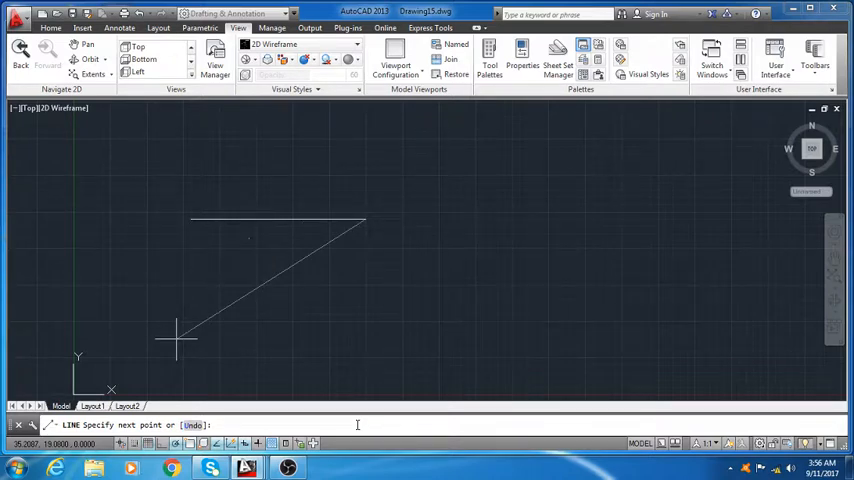
# Step: Add the right side and inner step corners of the L shape at 100,60, 60,0 and 60,10
pyautogui.write('10')
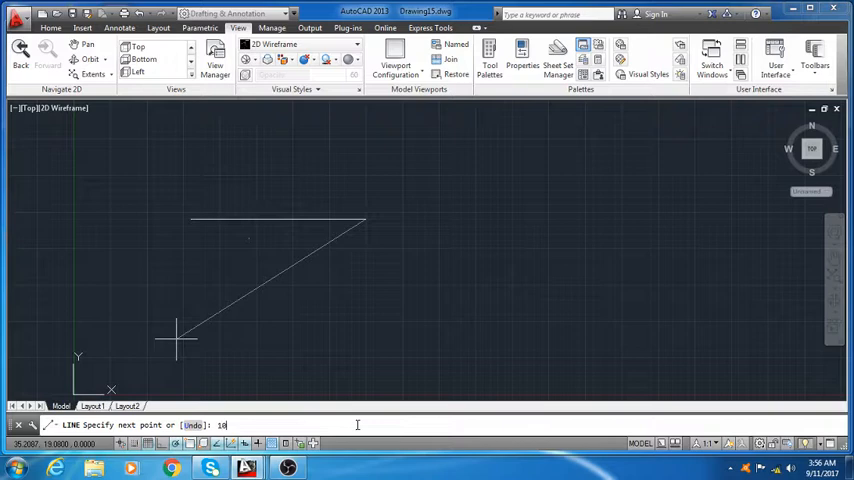
pyautogui.write('00,')
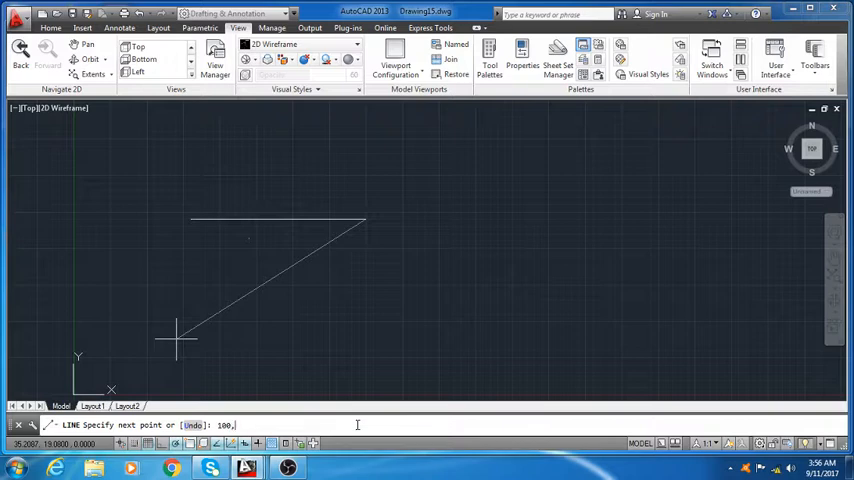
pyautogui.write('60')
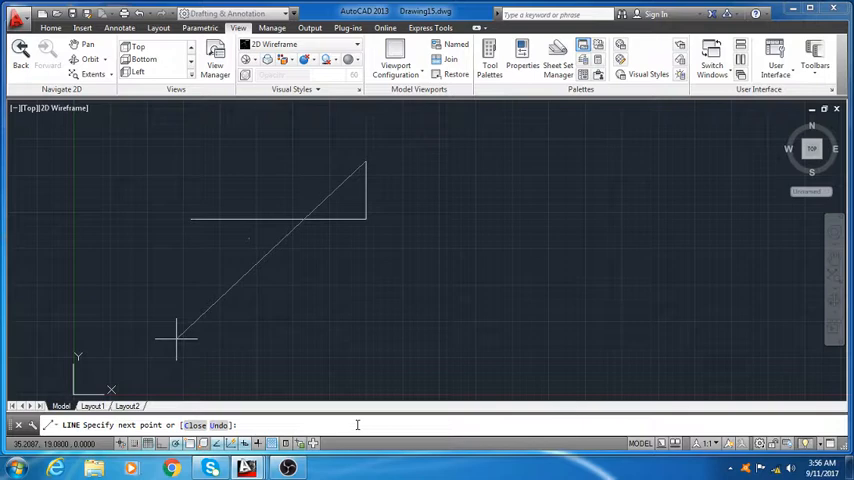
pyautogui.write('60,')
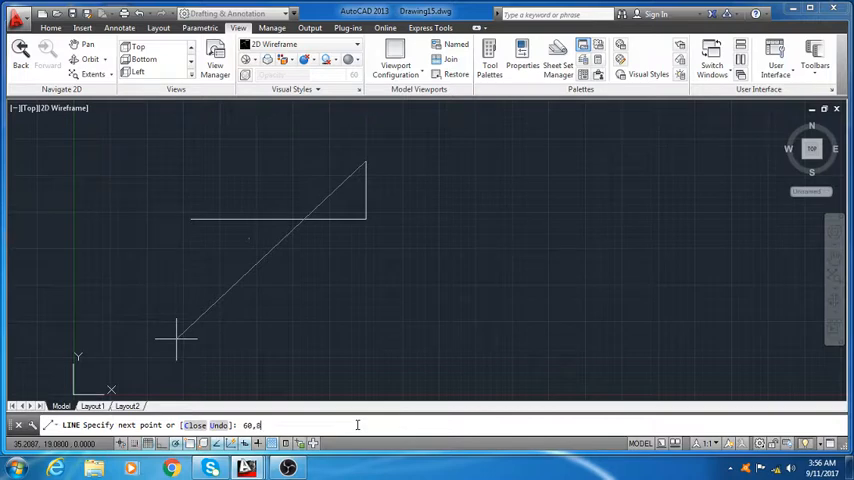
pyautogui.write('0')
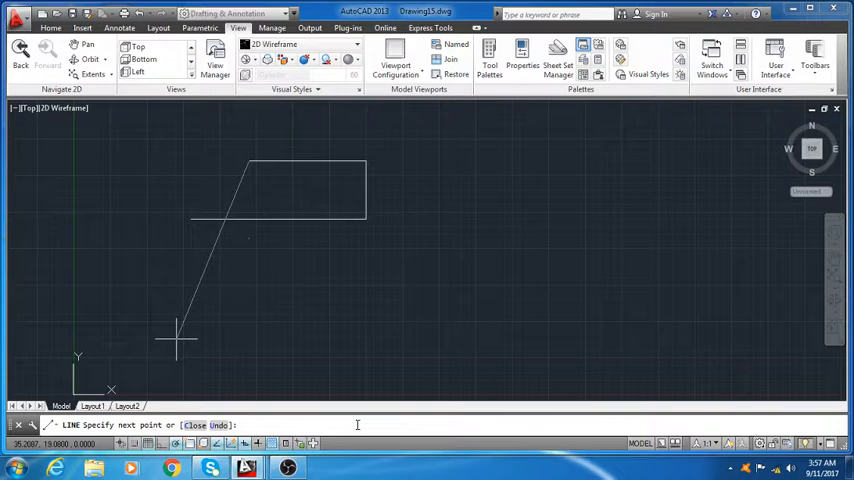
pyautogui.write('60,')
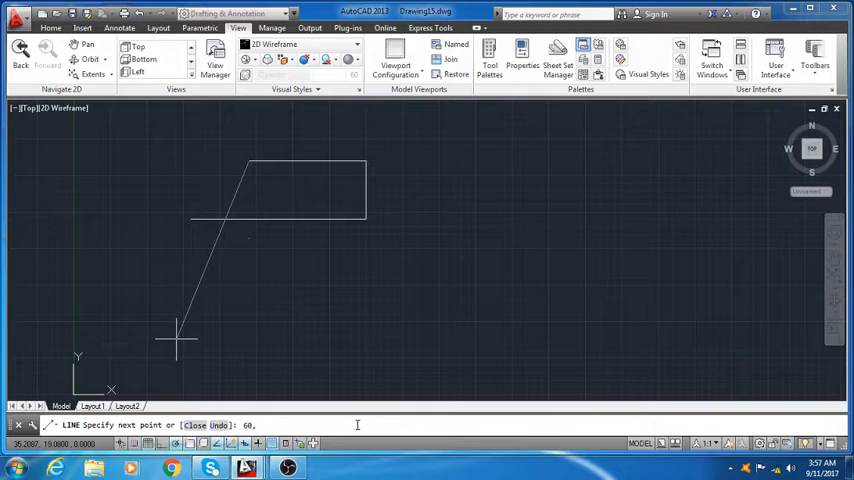
pyautogui.write('10')
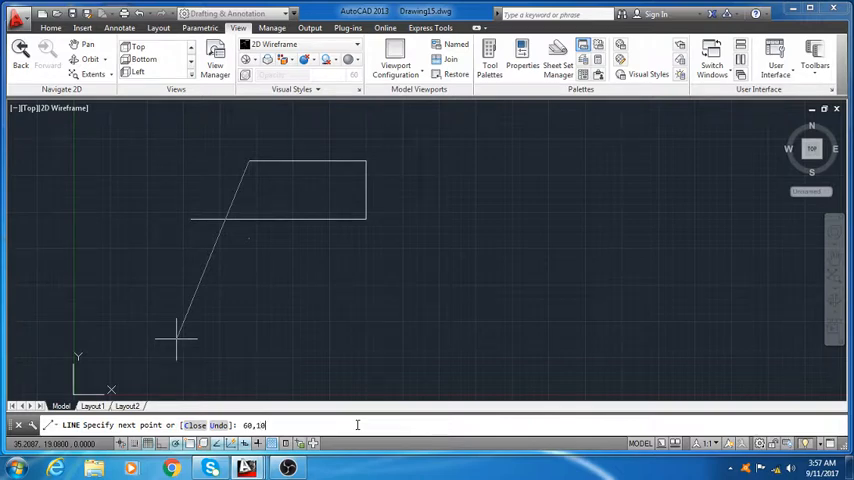
pyautogui.press('Return')
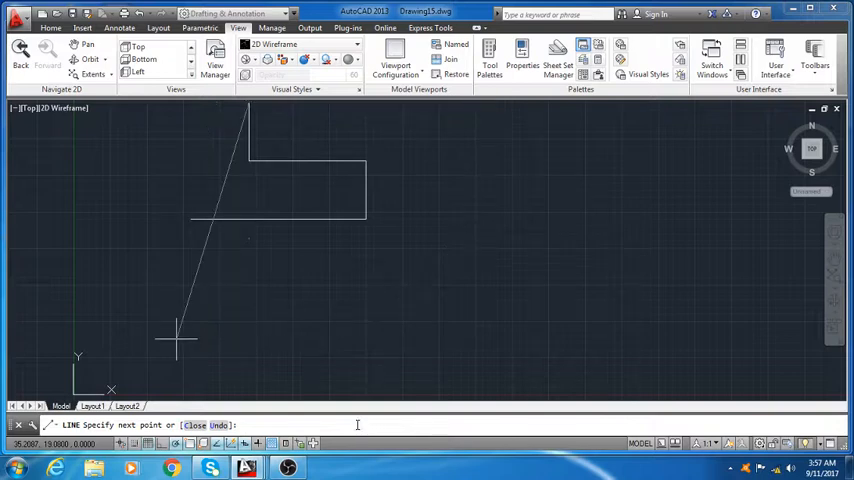
# Step: Run the tall edge up to 40,100 and end LINE so the L outline closes at its start
pyautogui.write('4')
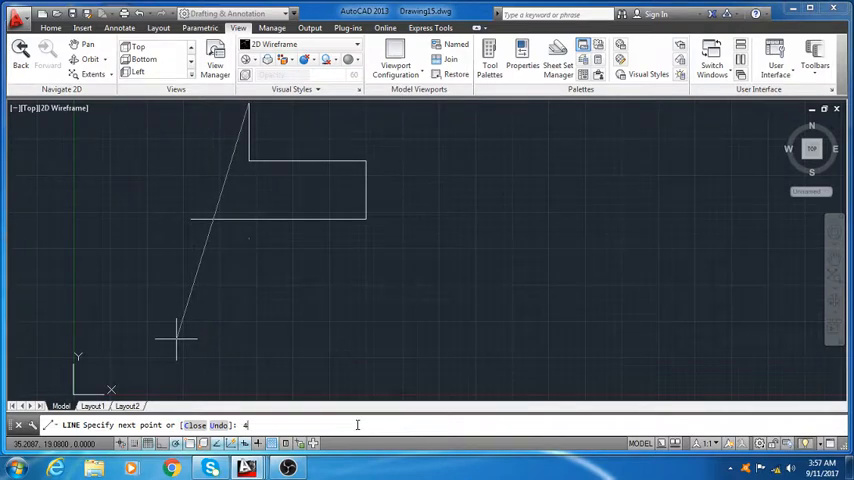
pyautogui.write('0,10')
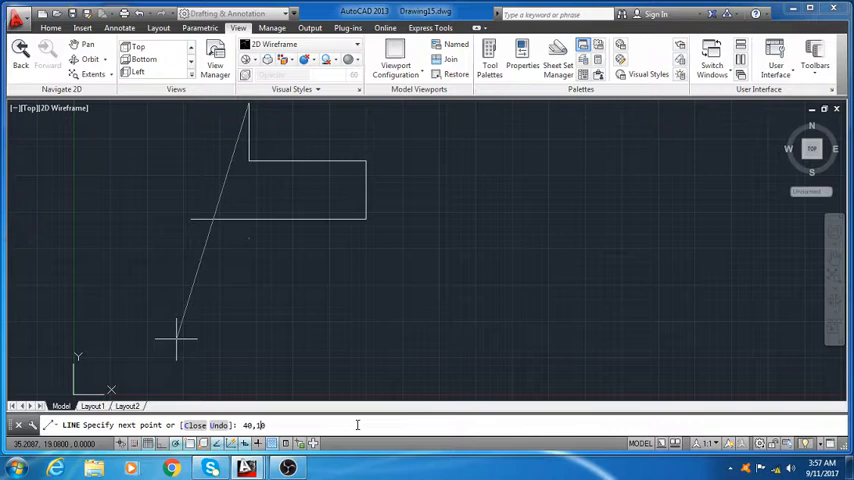
pyautogui.write('00')
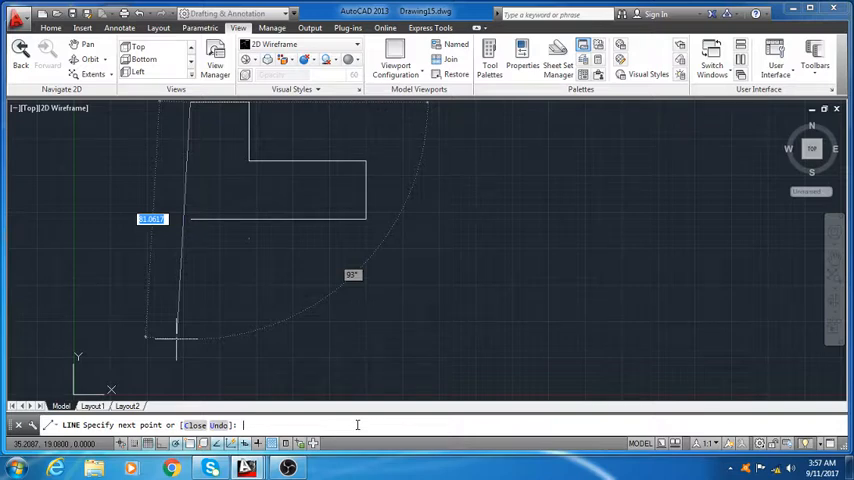
pyautogui.press('Escape')
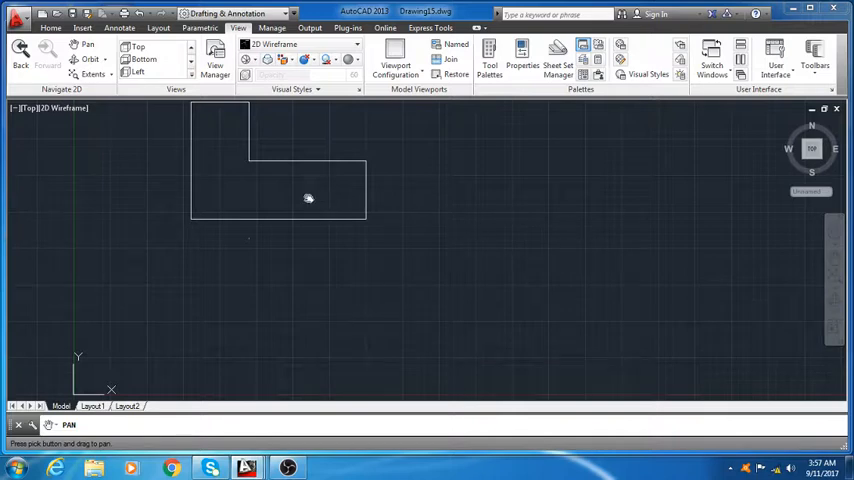
# Step: Pan the view so the closed L-shaped outline sits centred lower in the drawing area
pyautogui.moveTo(308, 198); pyautogui.dragTo(305, 280)
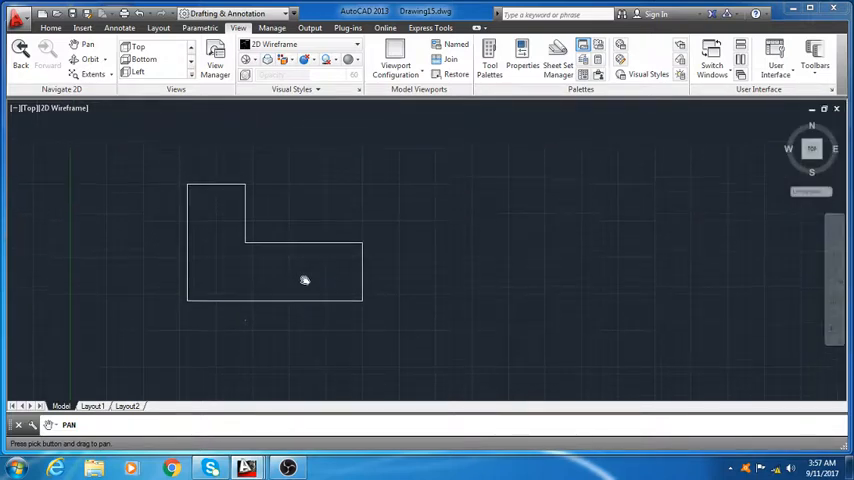